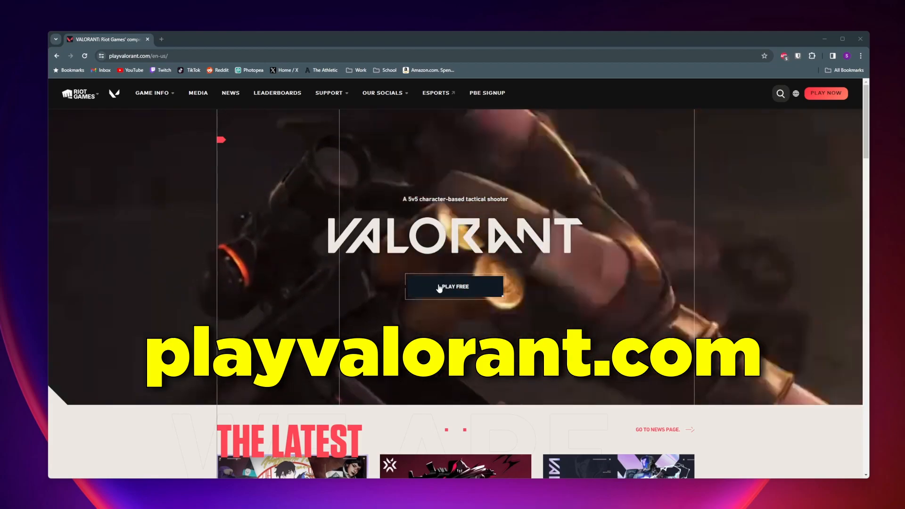
- From the playvalorant.com homepage, go to the VALORANT download page via Play Free
left_click(453, 286)
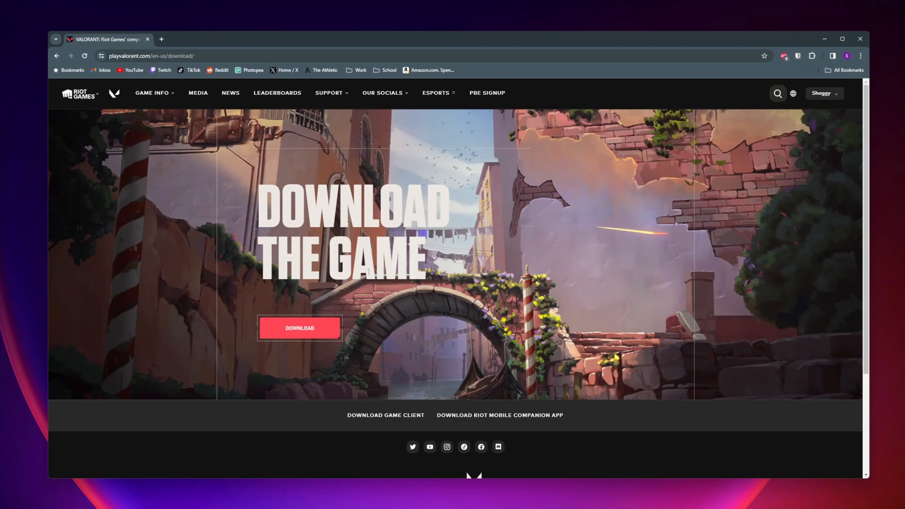
- Download the VALORANT installer with the red Download button
left_click(300, 327)
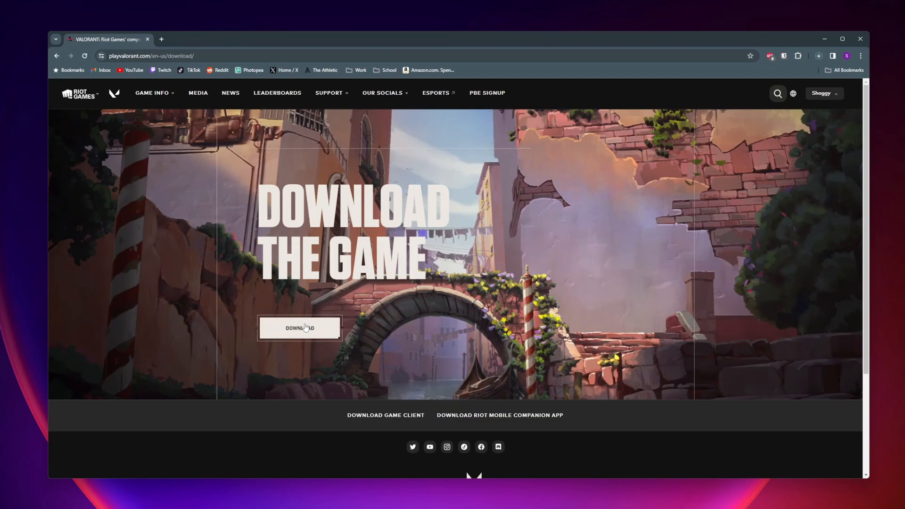
left_click(300, 328)
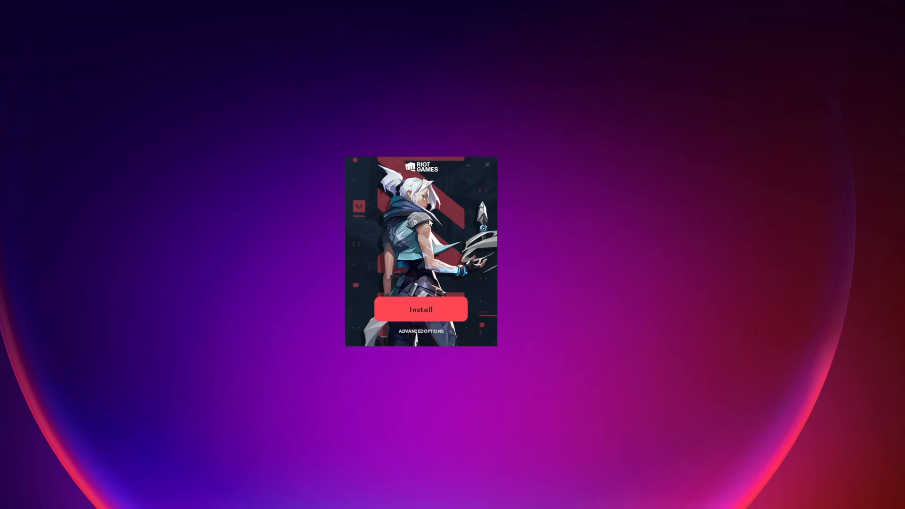
mouse_move(415, 275)
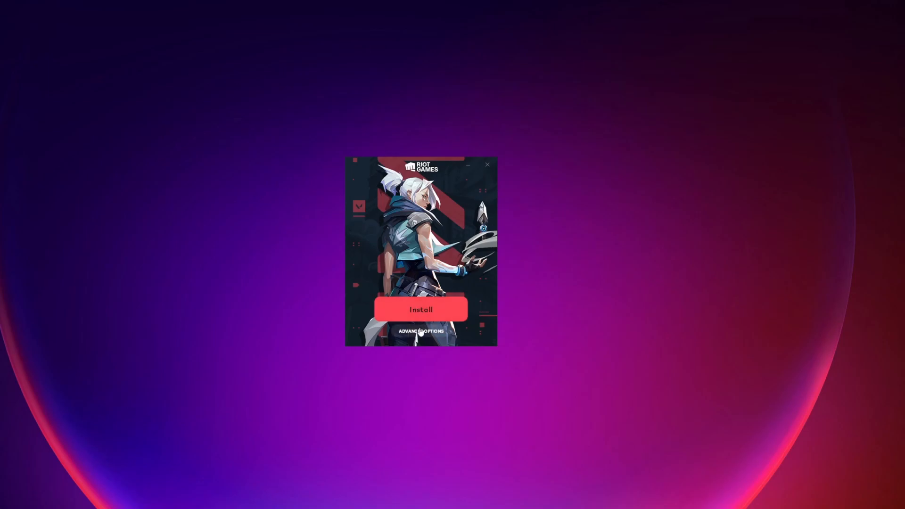
- Confirm the install path C:\Riot Games in Advanced Options and start the VALORANT installation
left_click(420, 332)
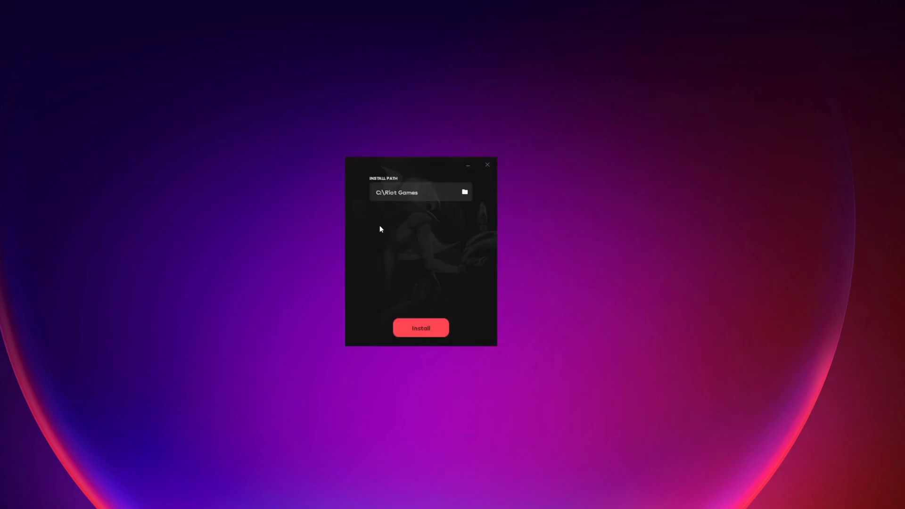
mouse_move(422, 229)
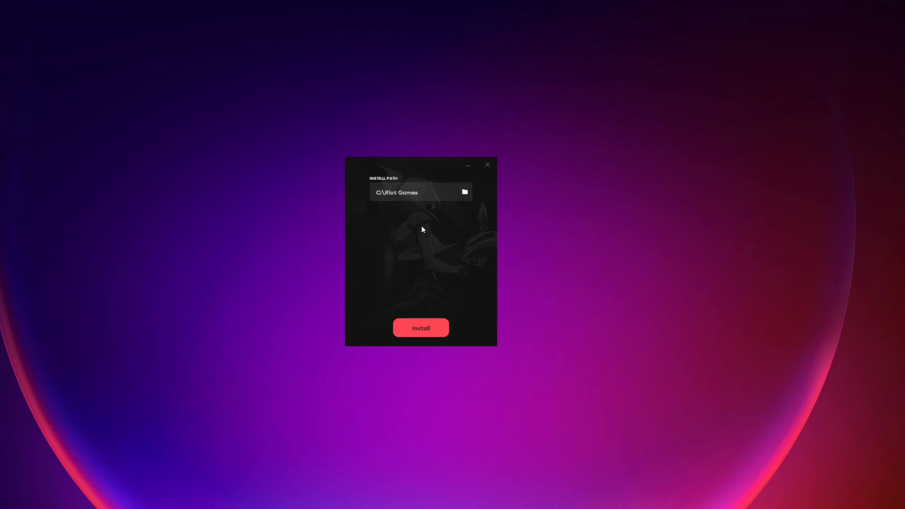
left_click(421, 328)
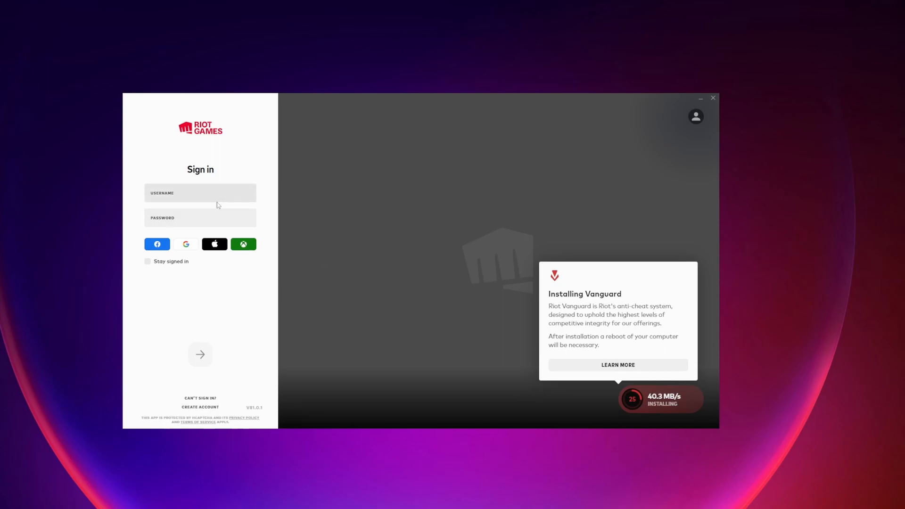
mouse_move(616, 268)
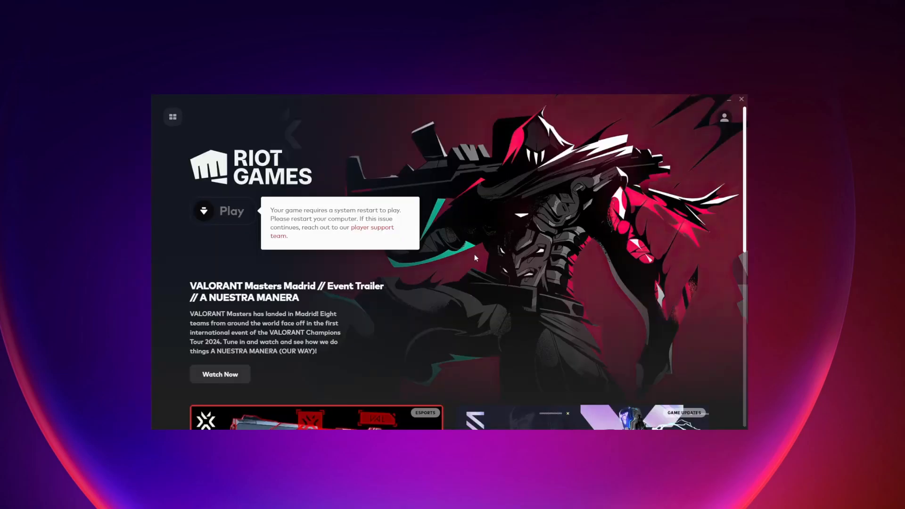
mouse_move(471, 257)
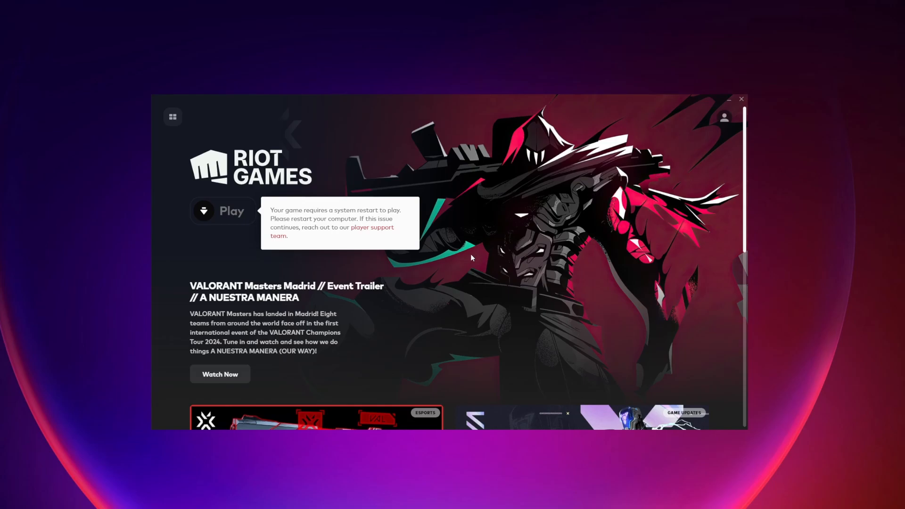
mouse_move(363, 206)
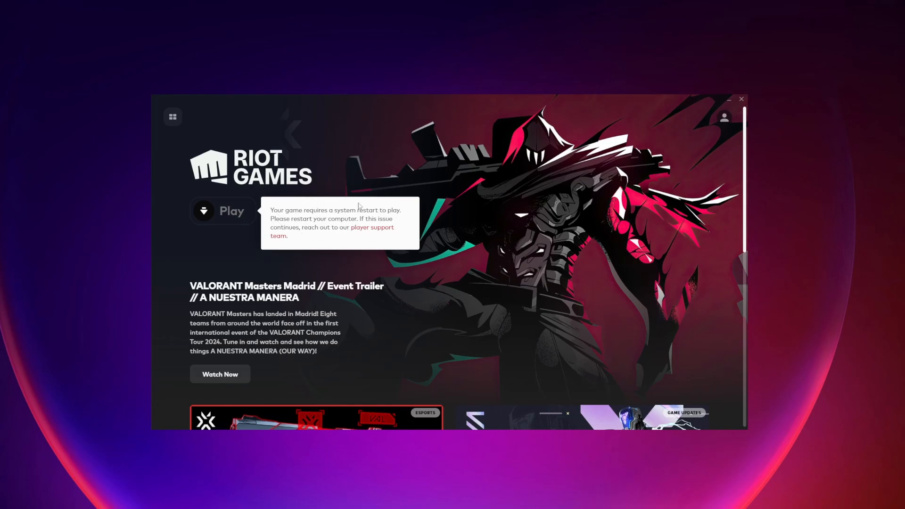
mouse_move(312, 227)
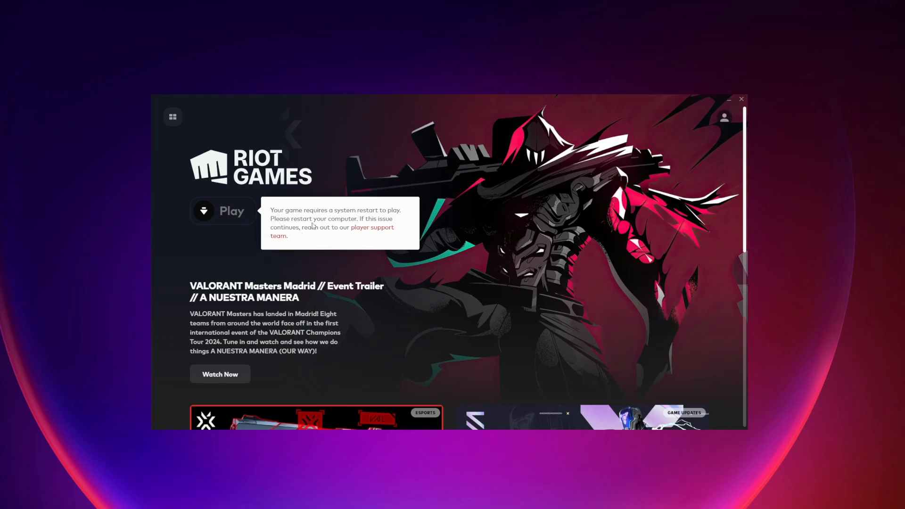
mouse_move(322, 251)
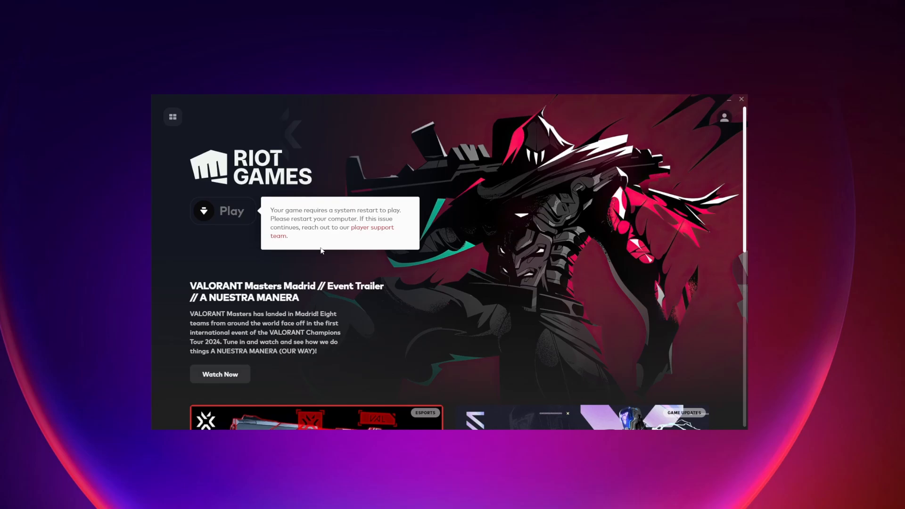